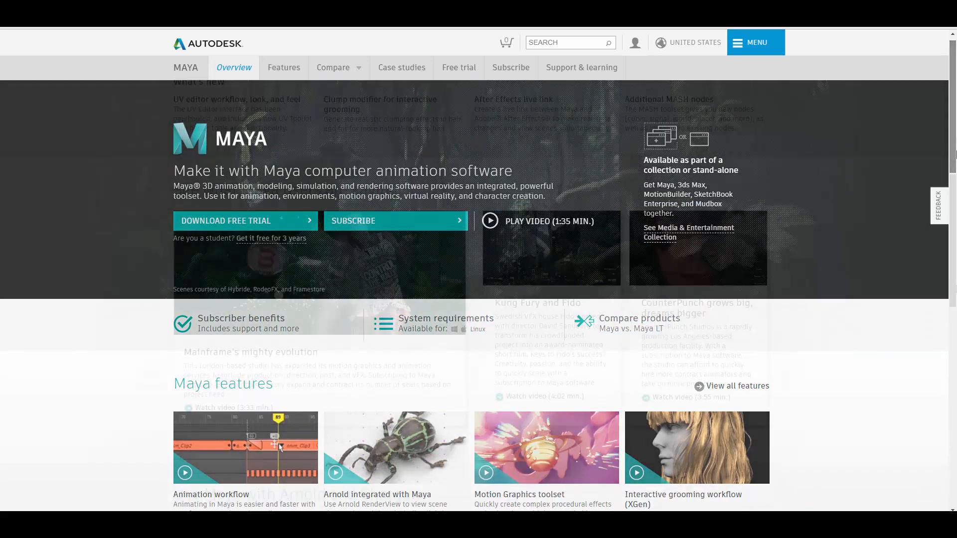
# - Scroll the blender.org homepage through Everything You Need to the rendering, modeling and animation cards
pyautogui.scroll(-3)
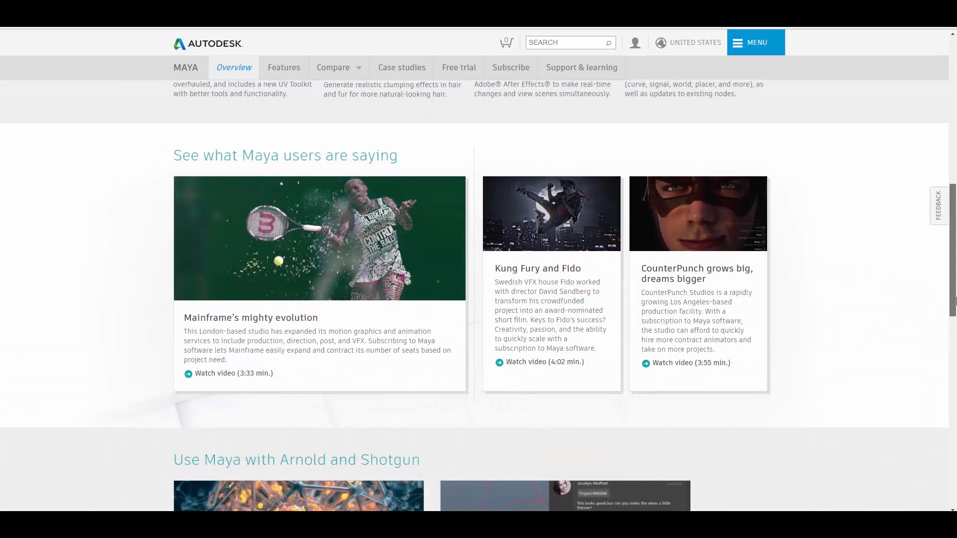
pyautogui.scroll(-3)
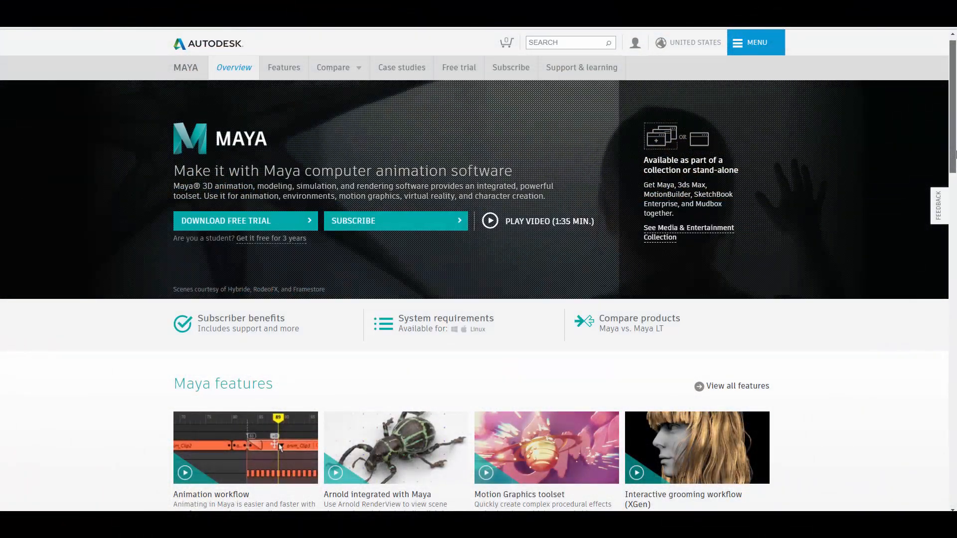
pyautogui.scroll(-3)
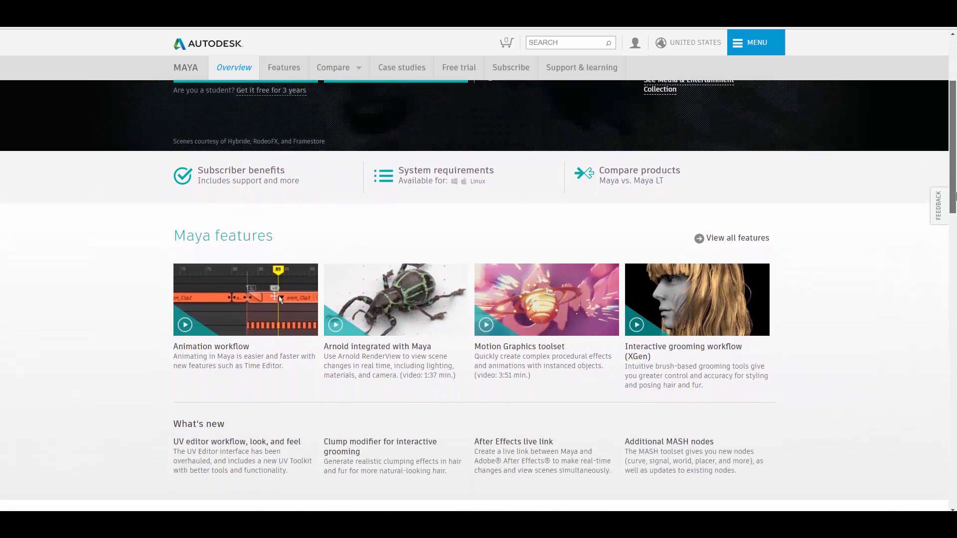
pyautogui.scroll(-3)
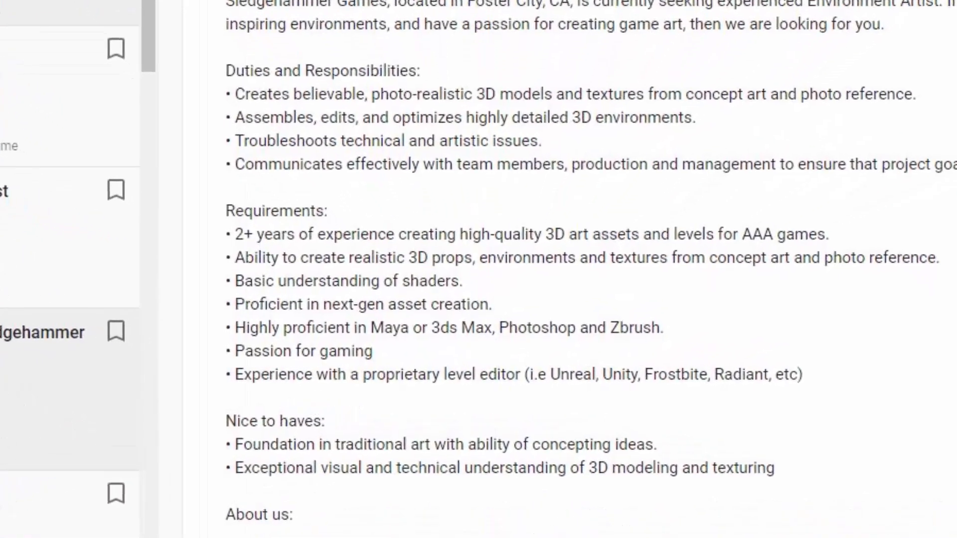
pyautogui.scroll(-3)
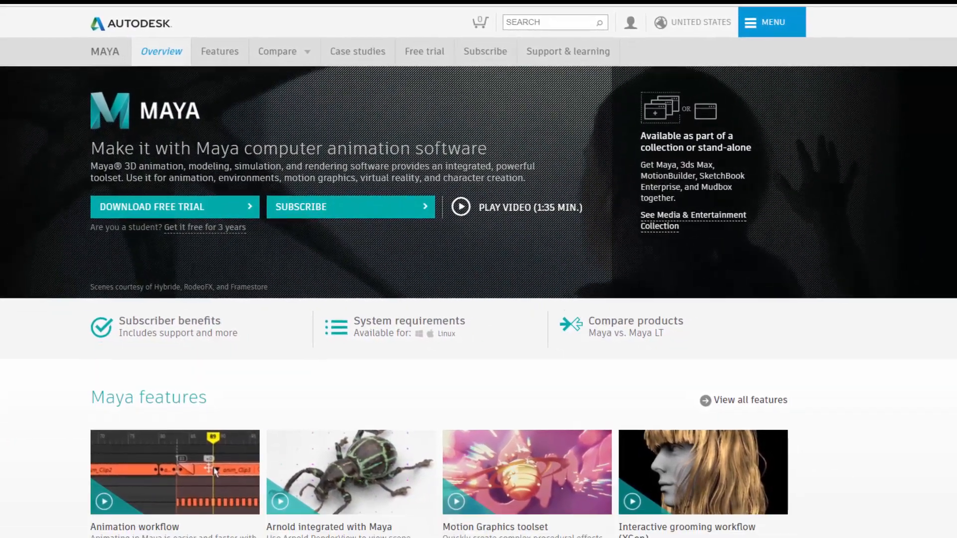
pyautogui.scroll(-3)
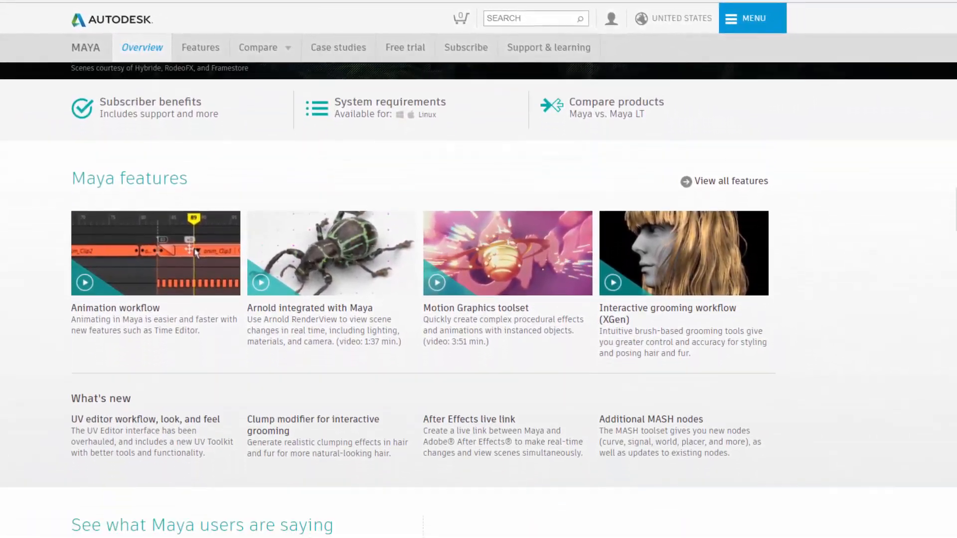
pyautogui.scroll(-3)
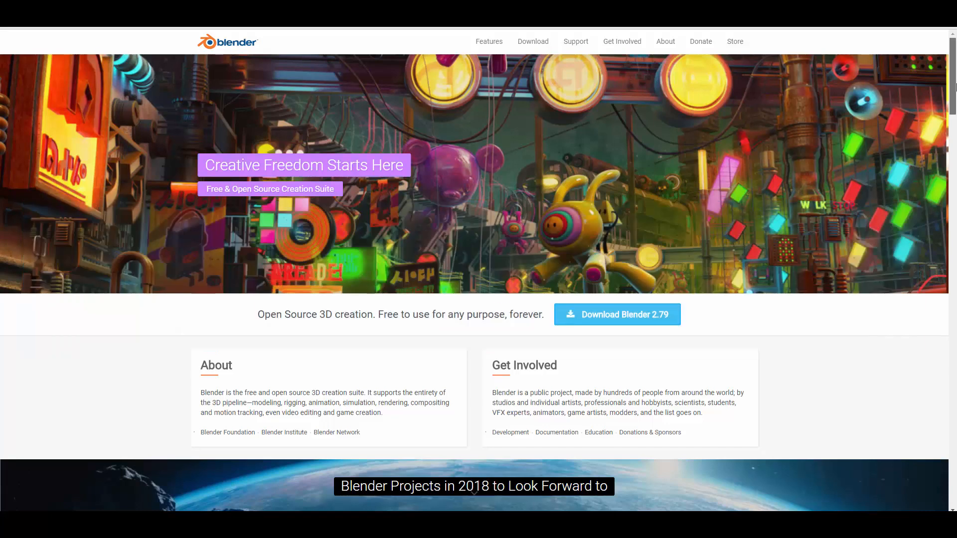
pyautogui.scroll(-3)
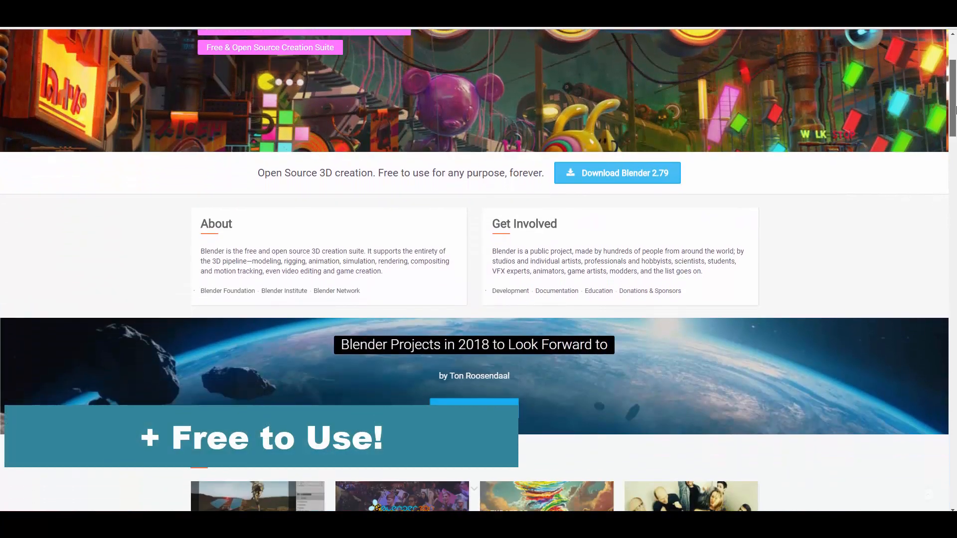
pyautogui.scroll(-3)
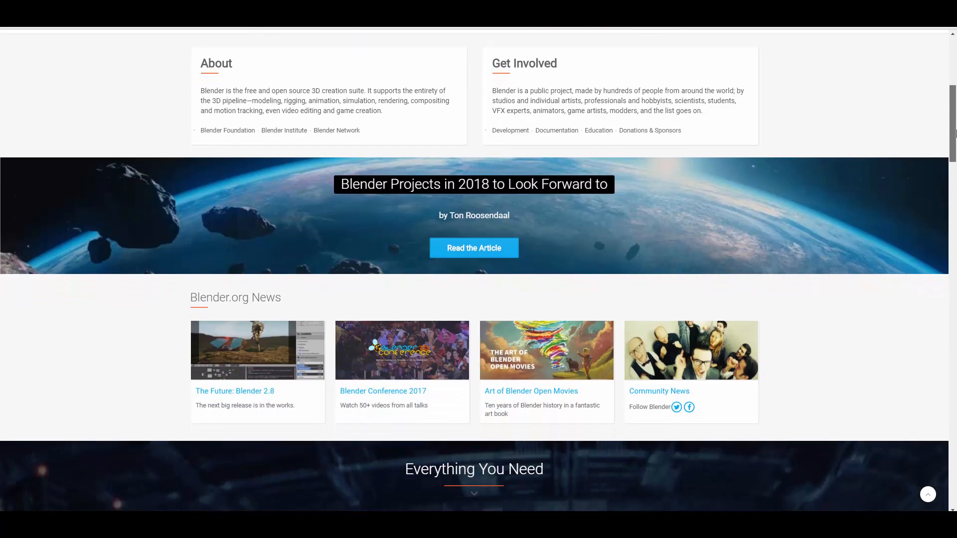
pyautogui.scroll(-3)
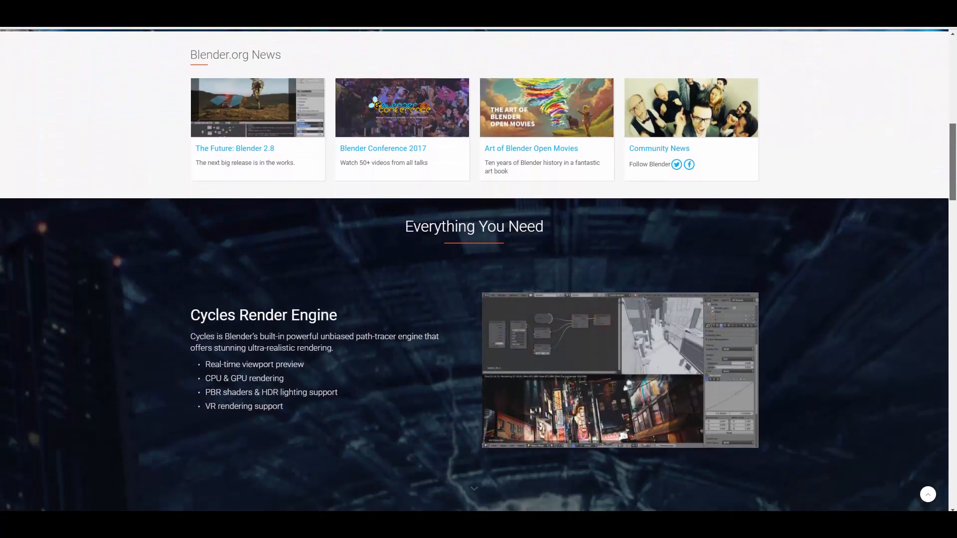
pyautogui.scroll(-3)
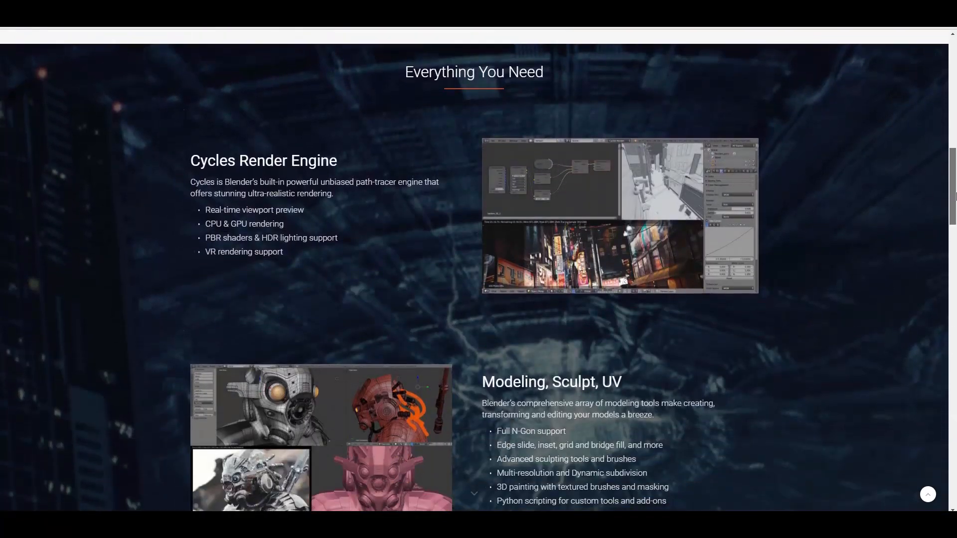
pyautogui.scroll(-3)
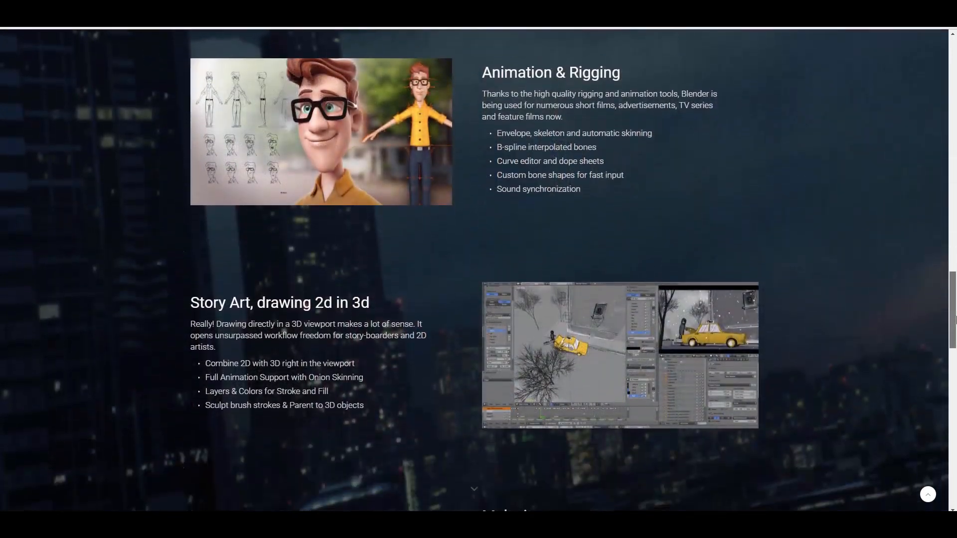
pyautogui.scroll(-3)
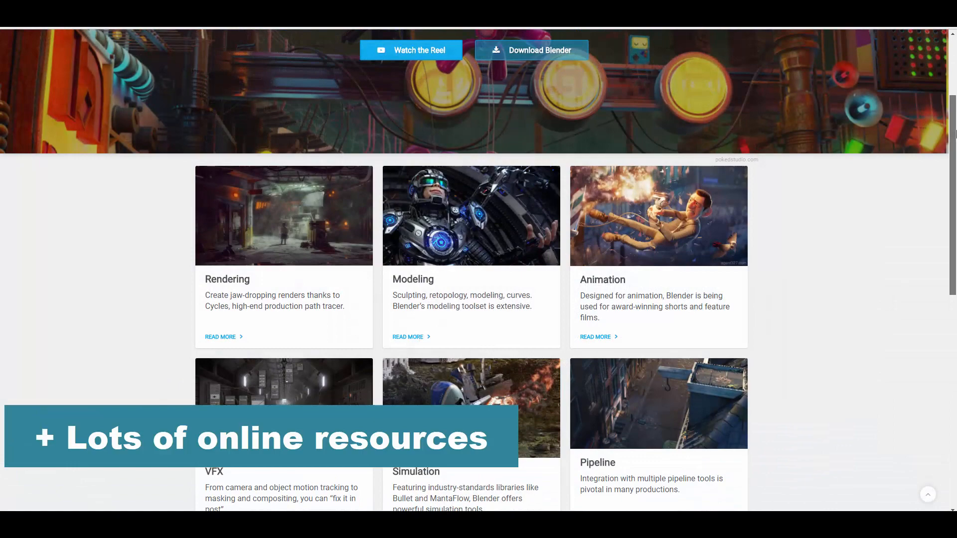
pyautogui.scroll(-3)
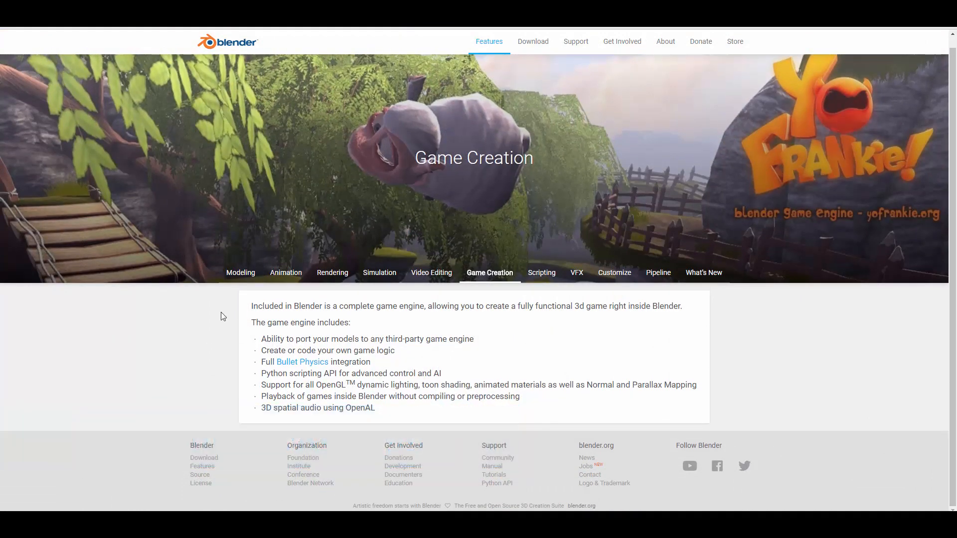
# - Browse Blender's Animation page to Animation Toolset and Fast Rigging, then the Cycles Rendering page
pyautogui.click(240, 272)
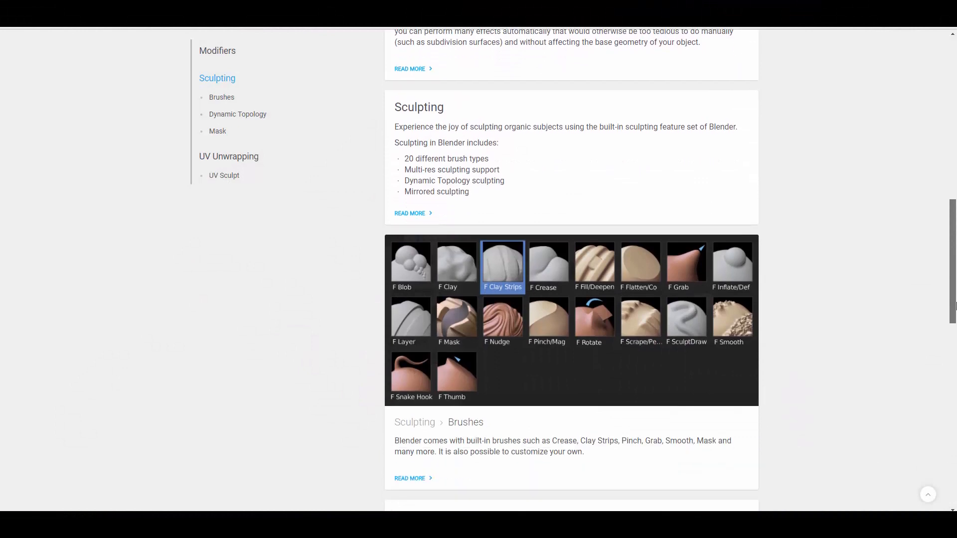
pyautogui.scroll(-3)
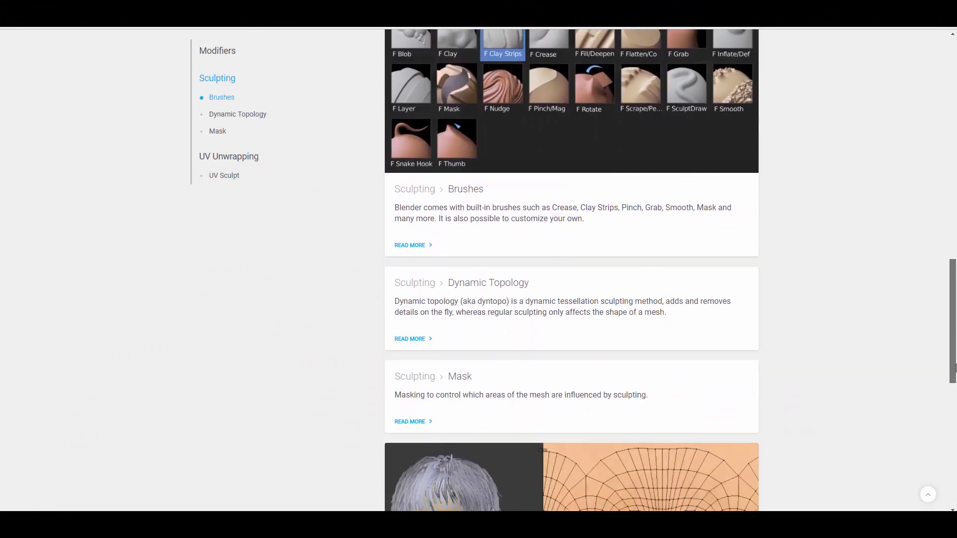
pyautogui.scroll(-3)
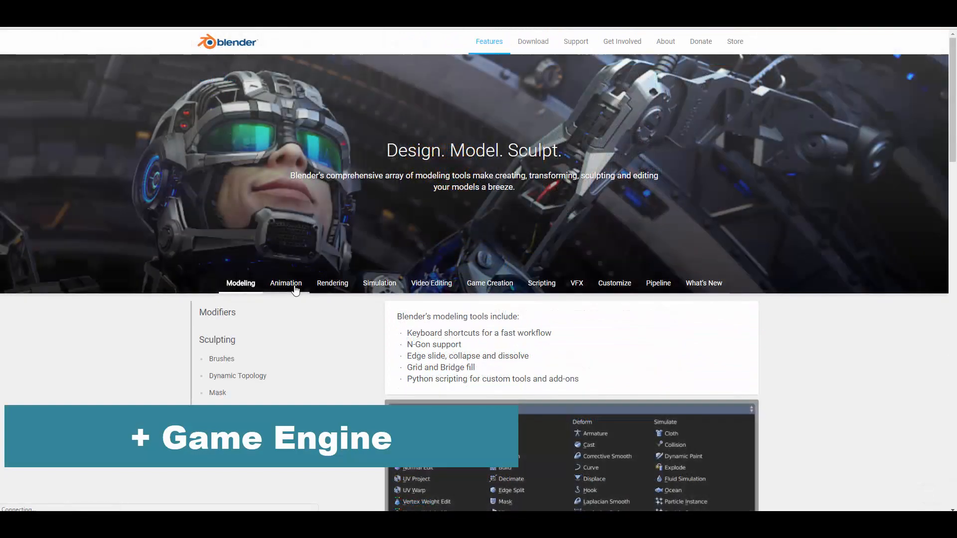
pyautogui.click(285, 283)
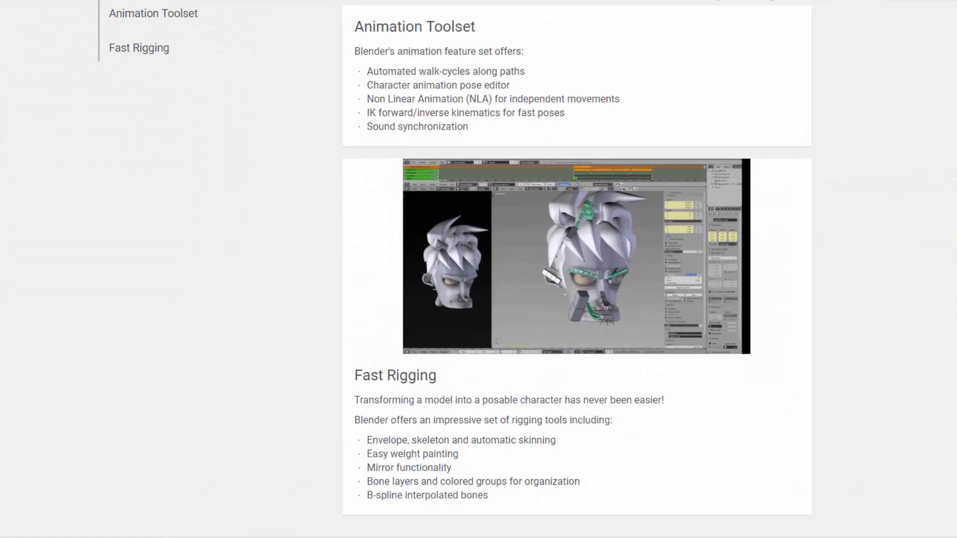
pyautogui.scroll(-3)
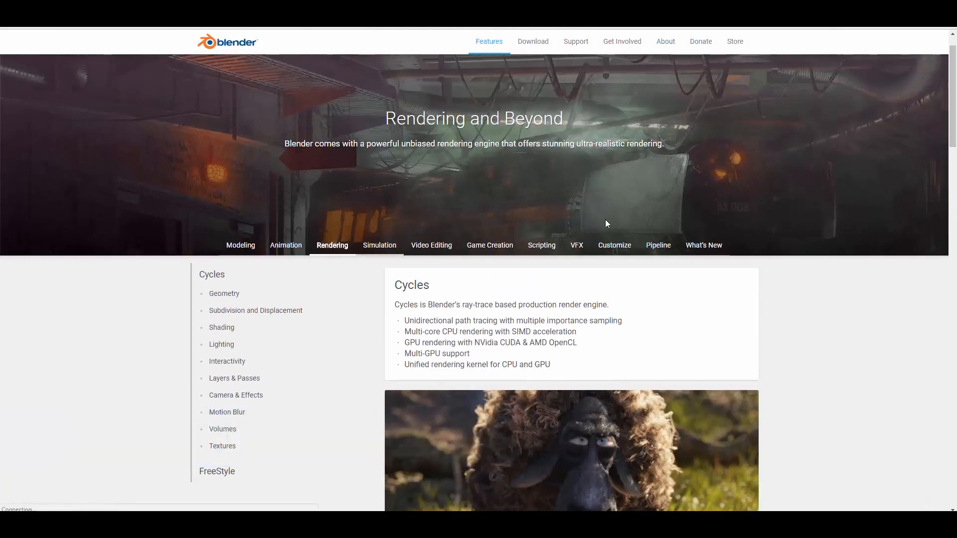
# - Switch to Blender's Simulation features page and skim Smoke & Fire, Fluids, Hair and Cloth
pyautogui.click(378, 245)
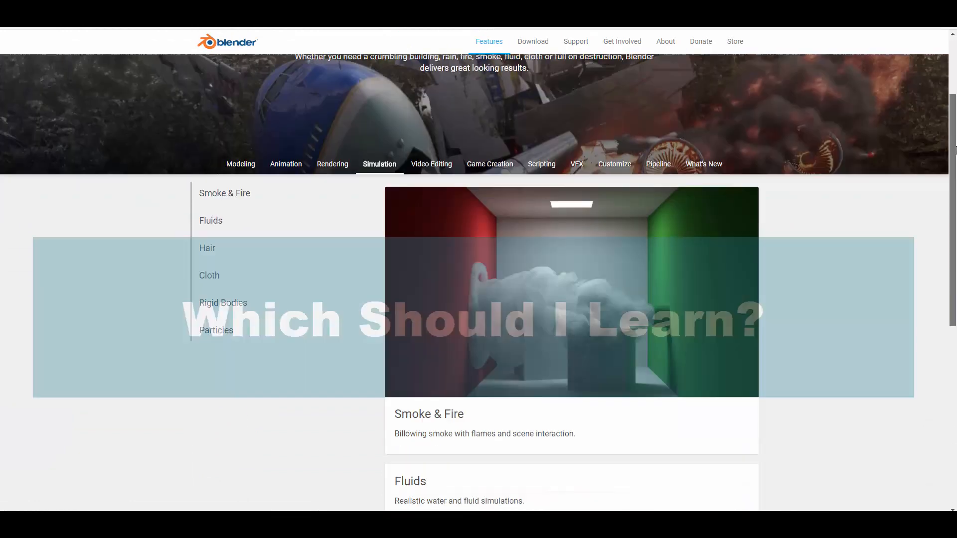
pyautogui.scroll(-3)
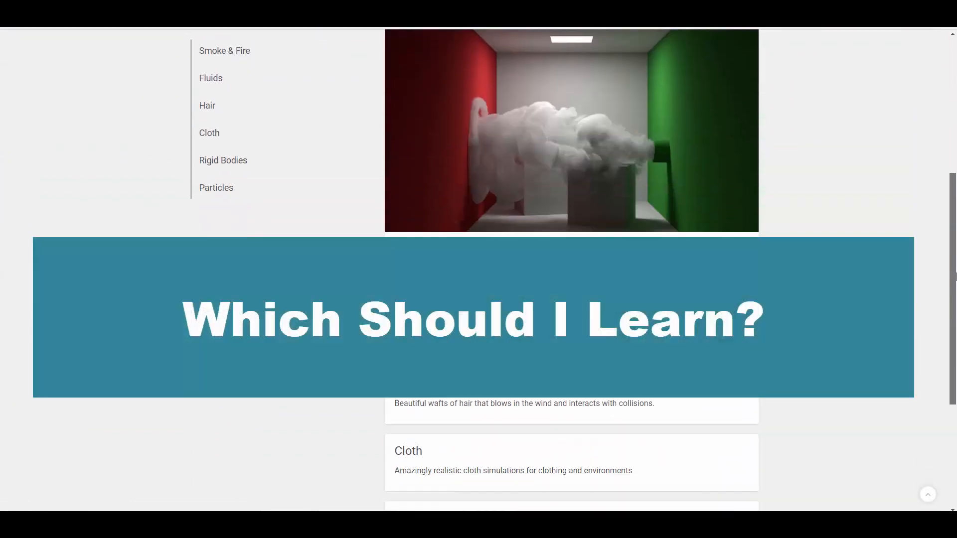
pyautogui.scroll(3)
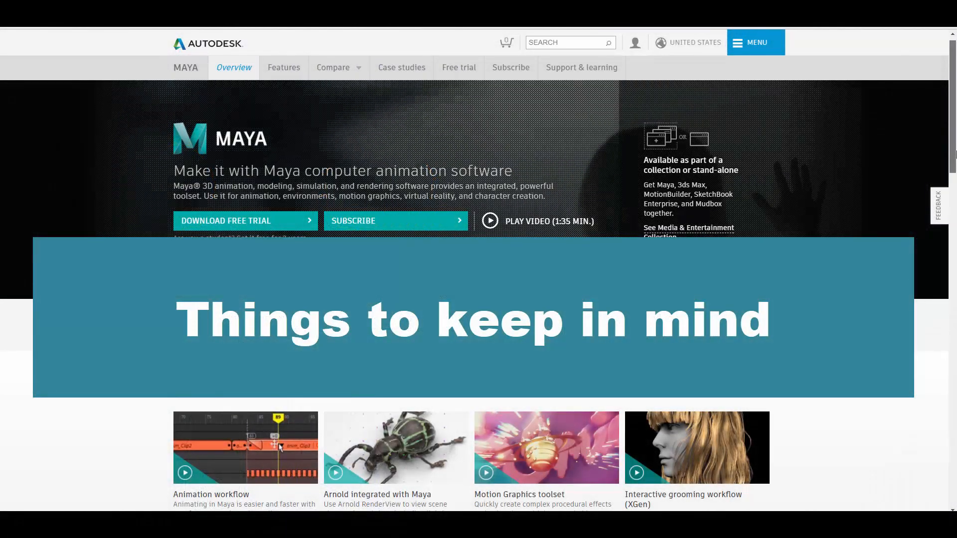
# - Scroll the Maya overview page down to the Maya features and What's new sections
pyautogui.scroll(-3)
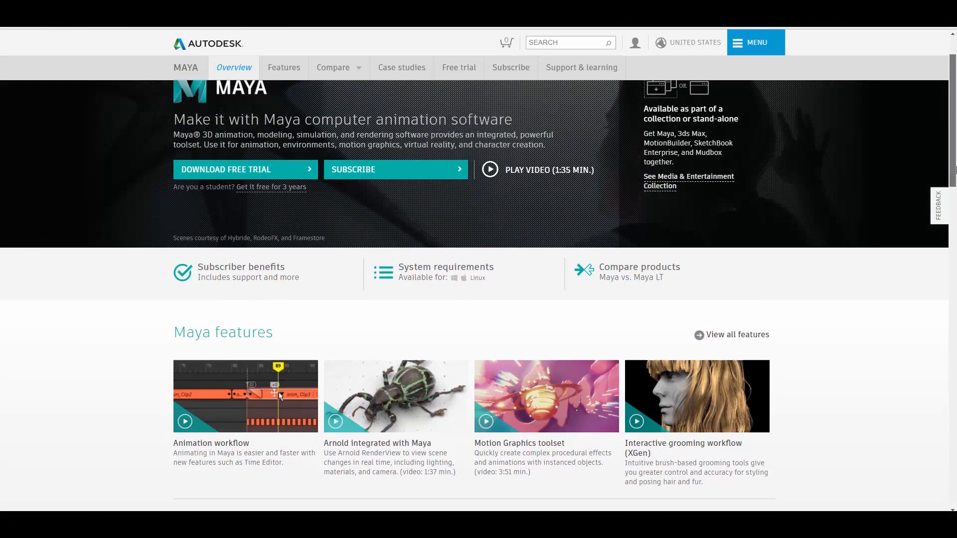
pyautogui.scroll(-3)
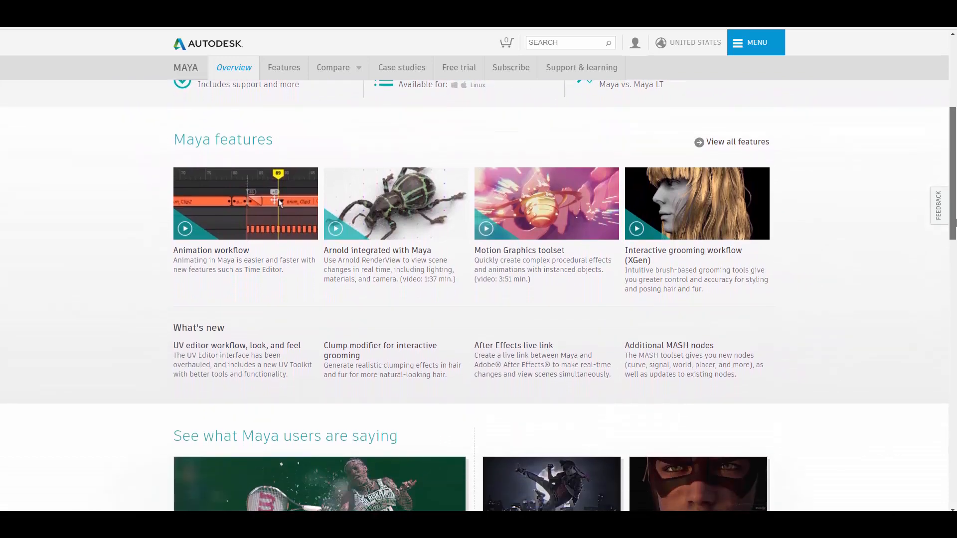
pyautogui.scroll(-3)
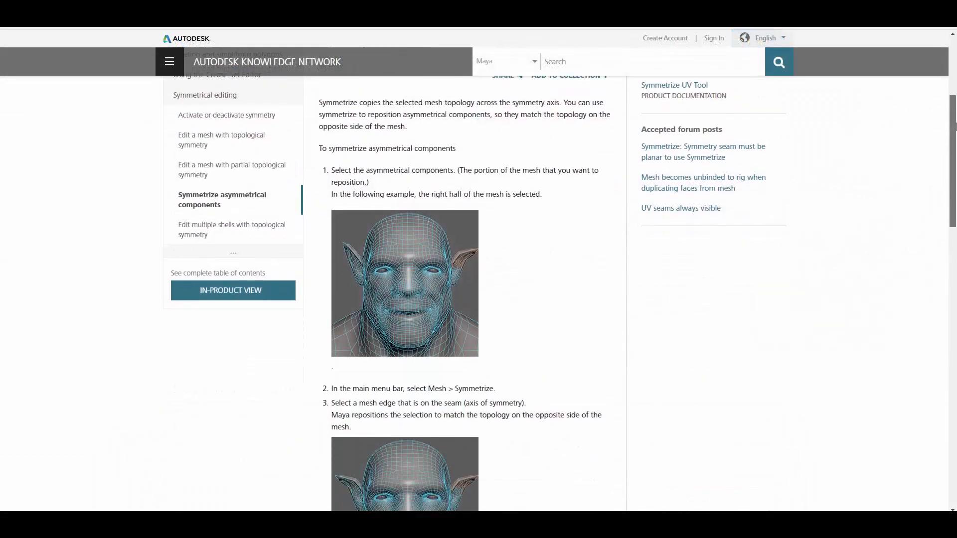
# - Scroll the Symmetrize asymmetrical components help article down to Related topics
pyautogui.scroll(-3)
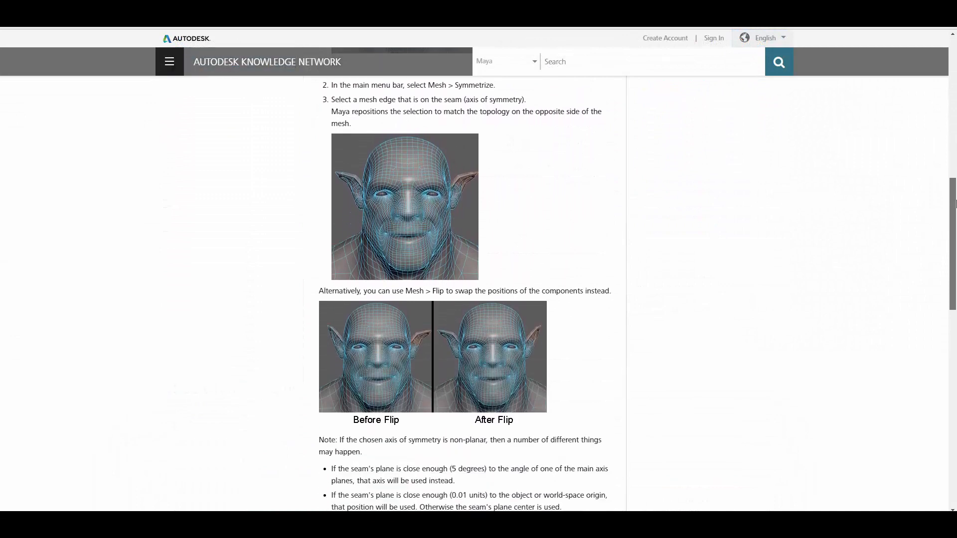
pyautogui.scroll(-3)
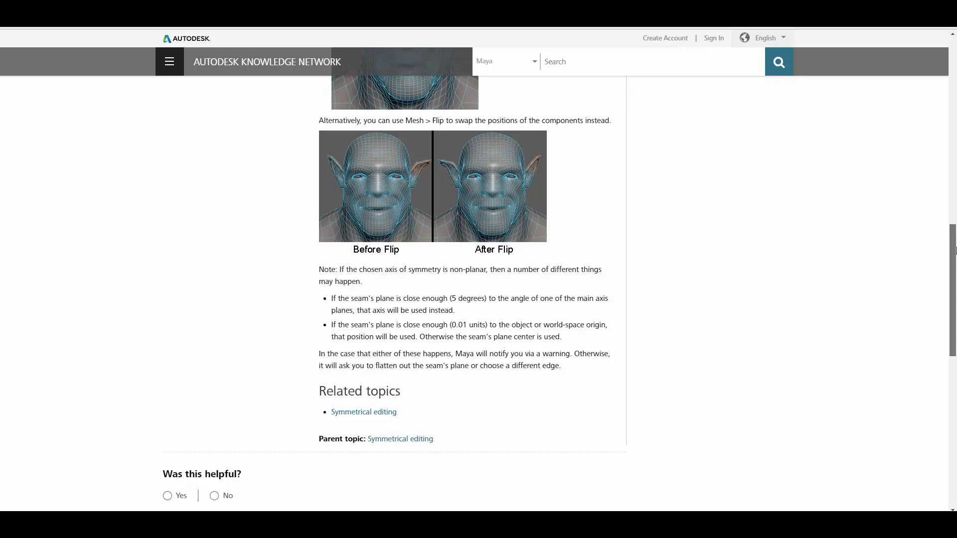
pyautogui.scroll(-3)
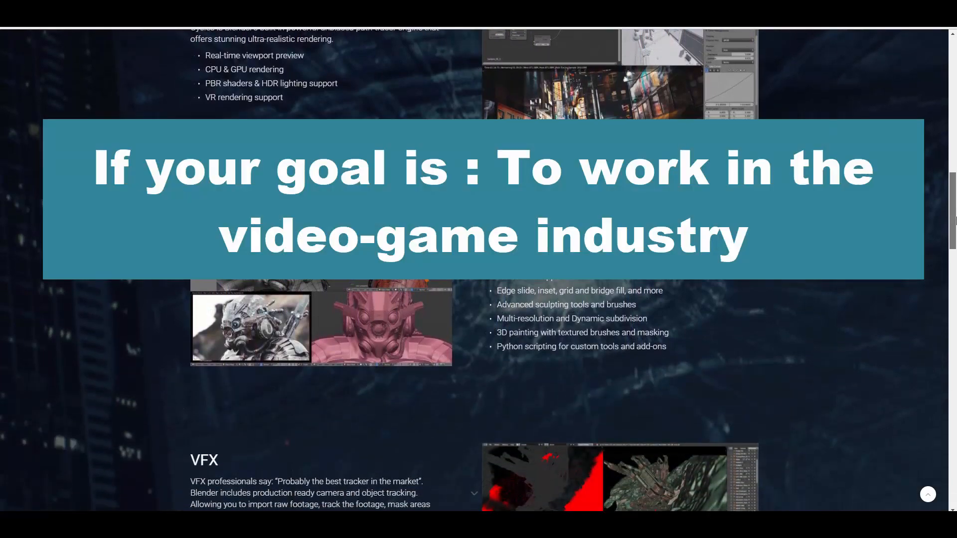
# - Scroll past Story Art and Make it your own to the cards, then open Simulation
pyautogui.scroll(-3)
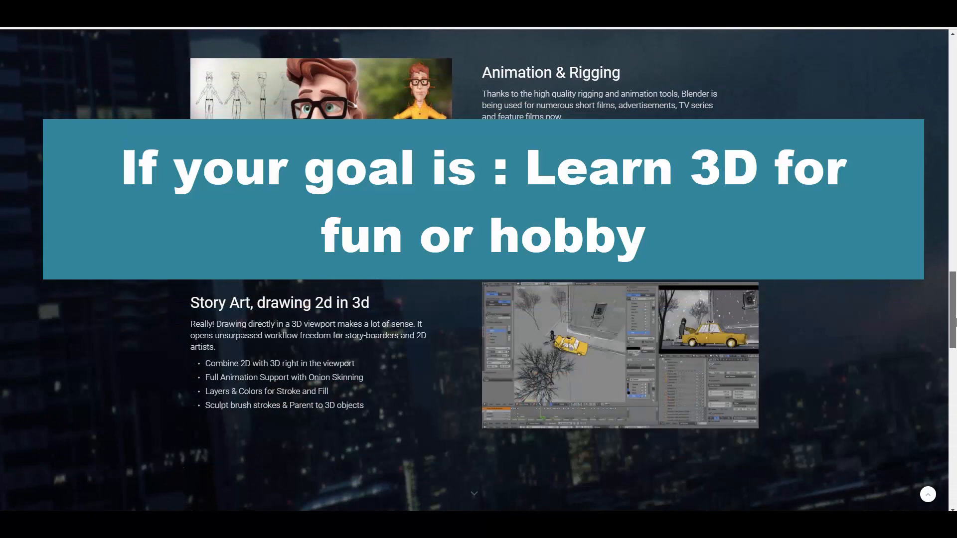
pyautogui.scroll(-3)
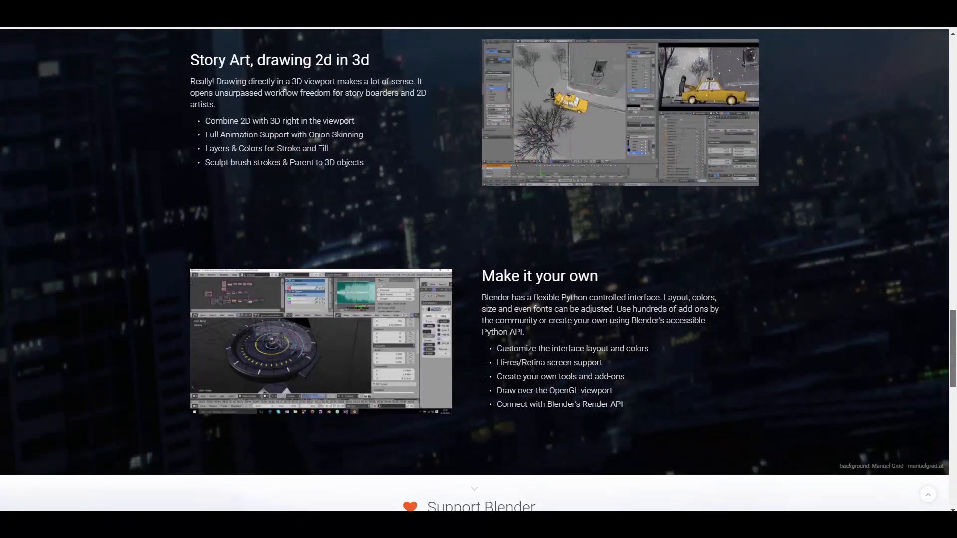
pyautogui.scroll(-3)
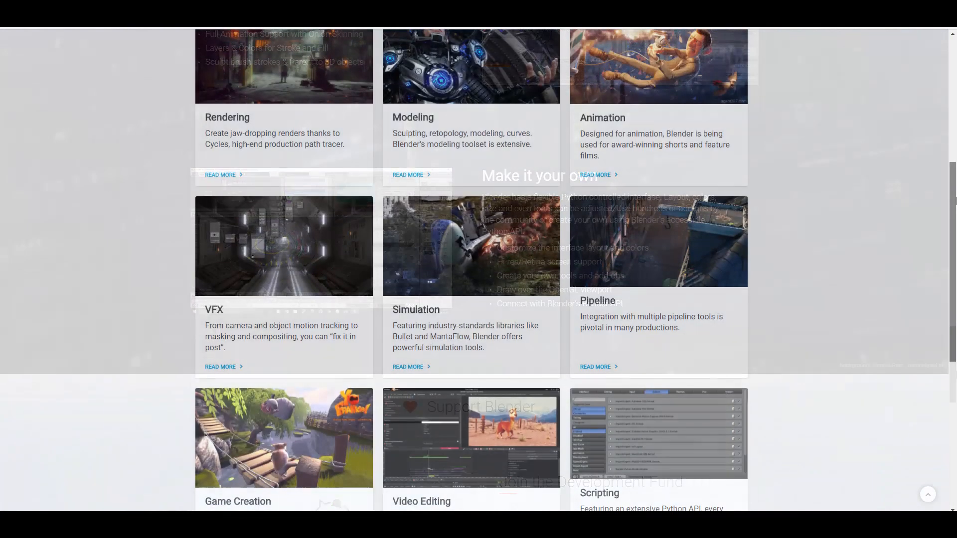
pyautogui.scroll(-3)
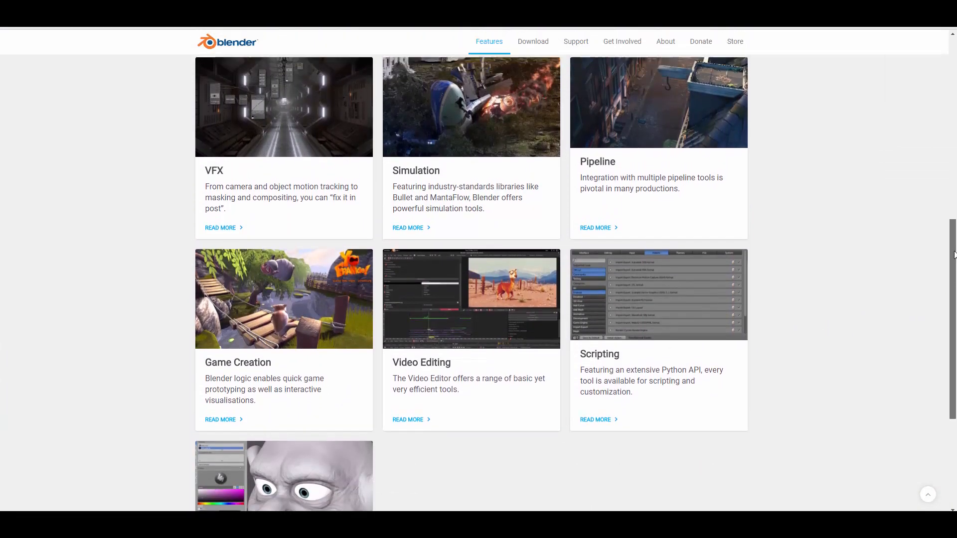
pyautogui.click(489, 41)
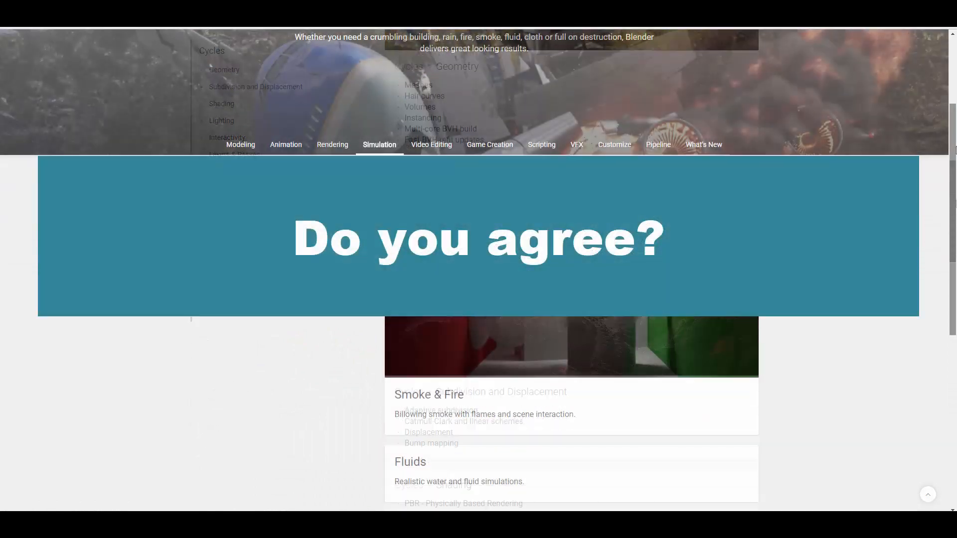
# - Switch from the Simulations page to Blender's Video Editing features page
pyautogui.scroll(-3)
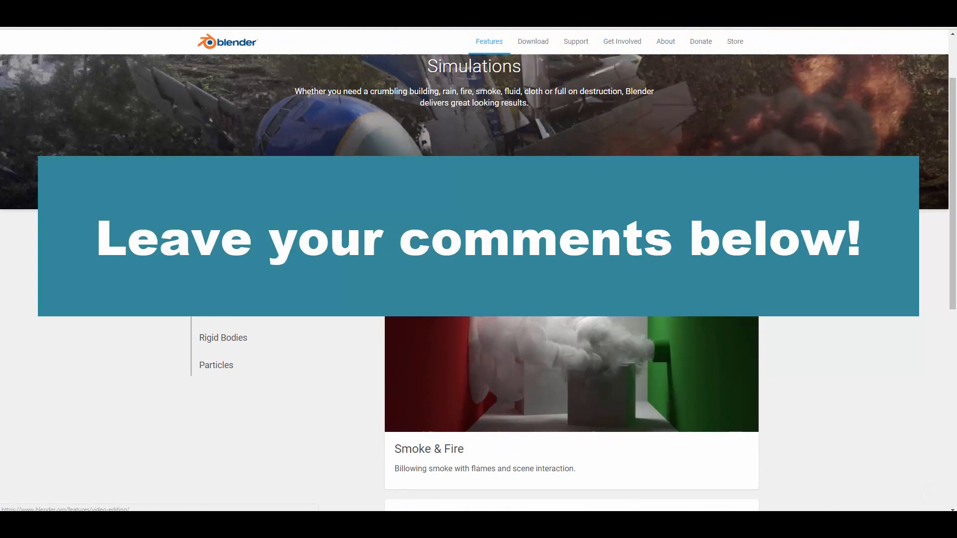
pyautogui.click(414, 109)
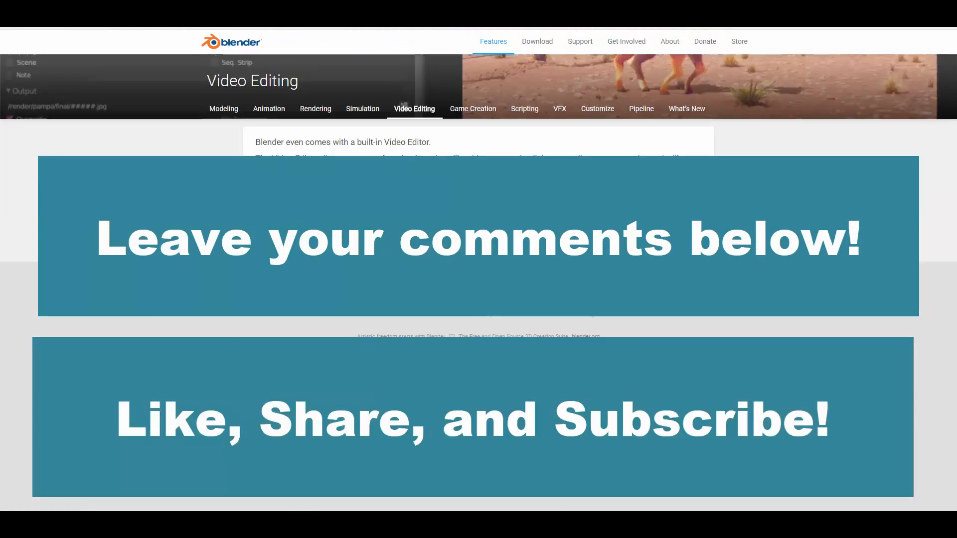